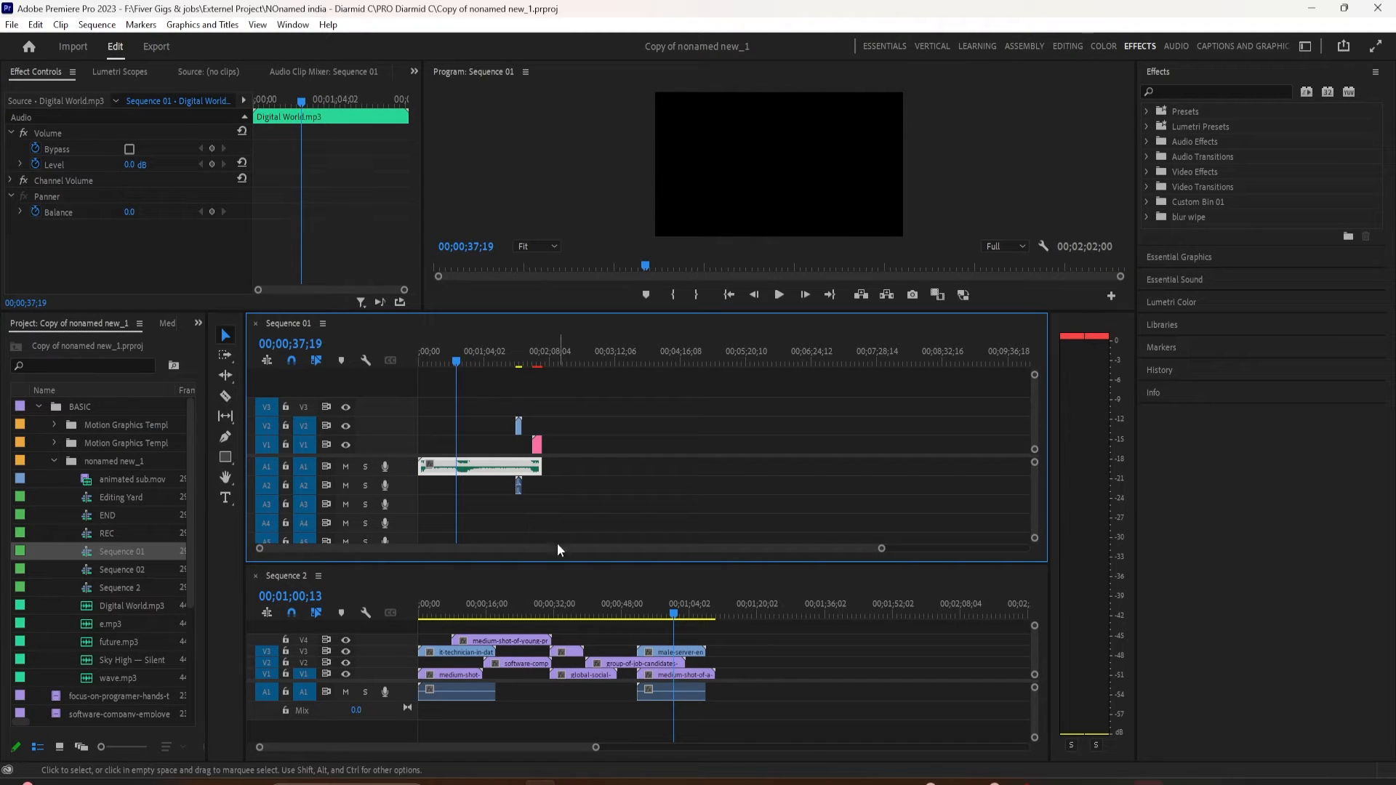
{"action": "mouse_move", "coordinate": [329, 551]}
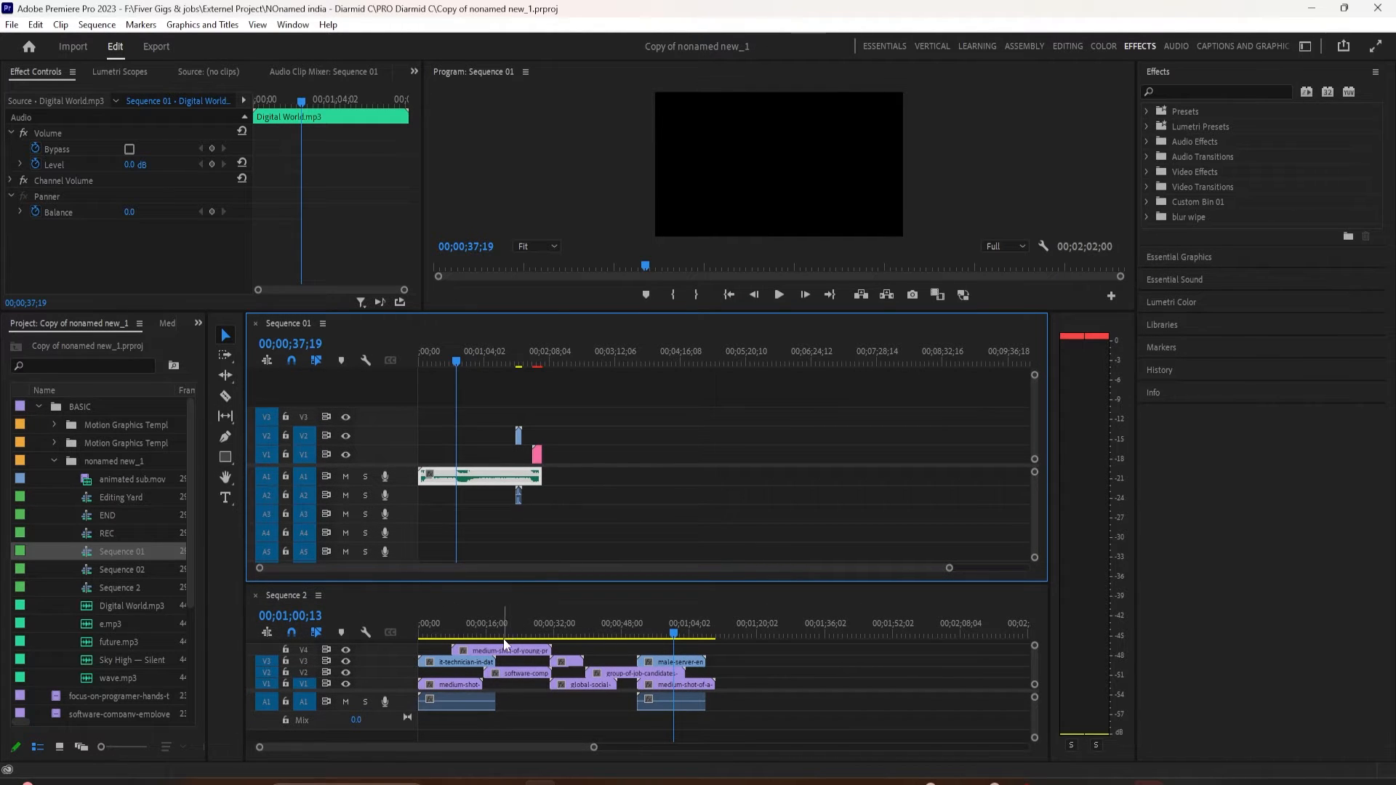
{"action": "mouse_move", "coordinate": [619, 412]}
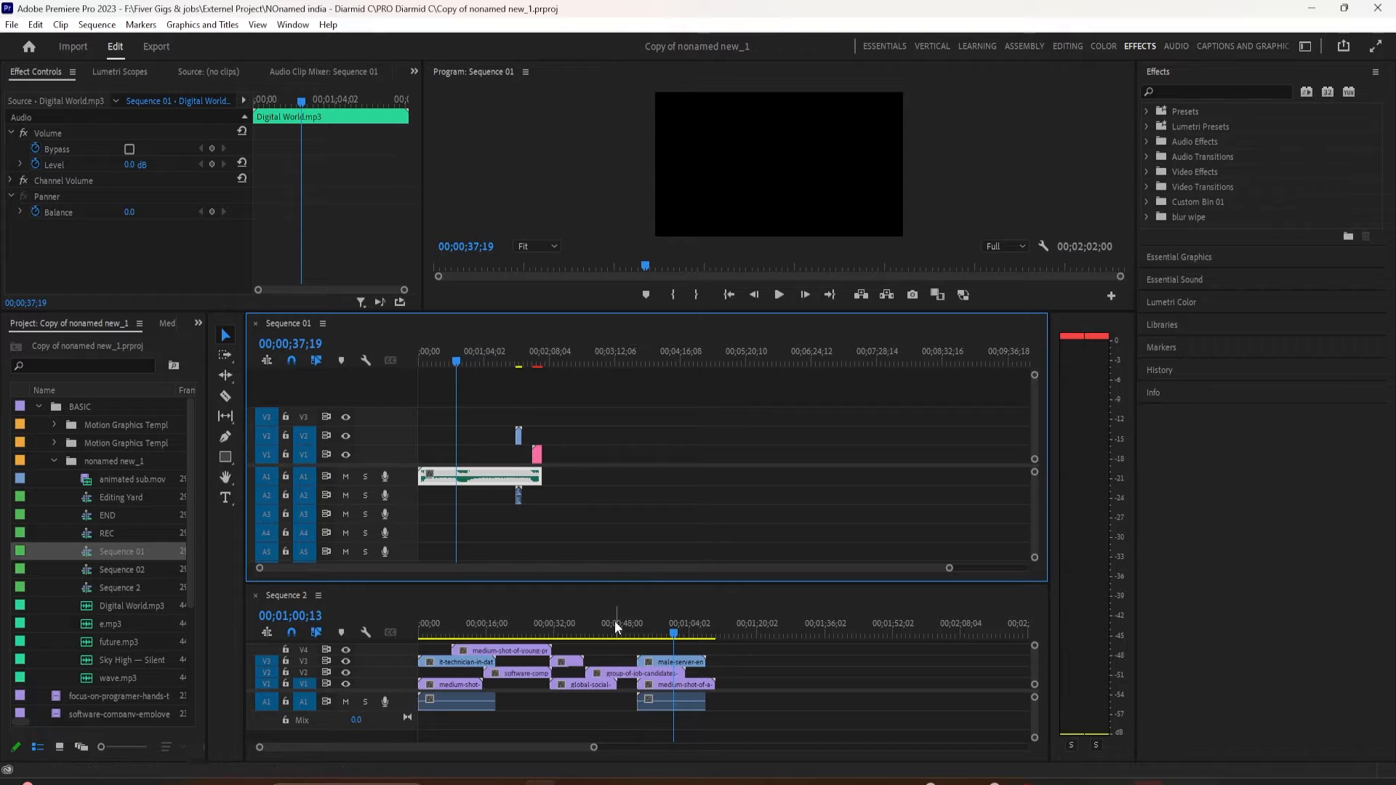
Drop Sequence 02 from the Project panel into the Sequence 01 timeline as individual clips
{"action": "left_click", "coordinate": [615, 627]}
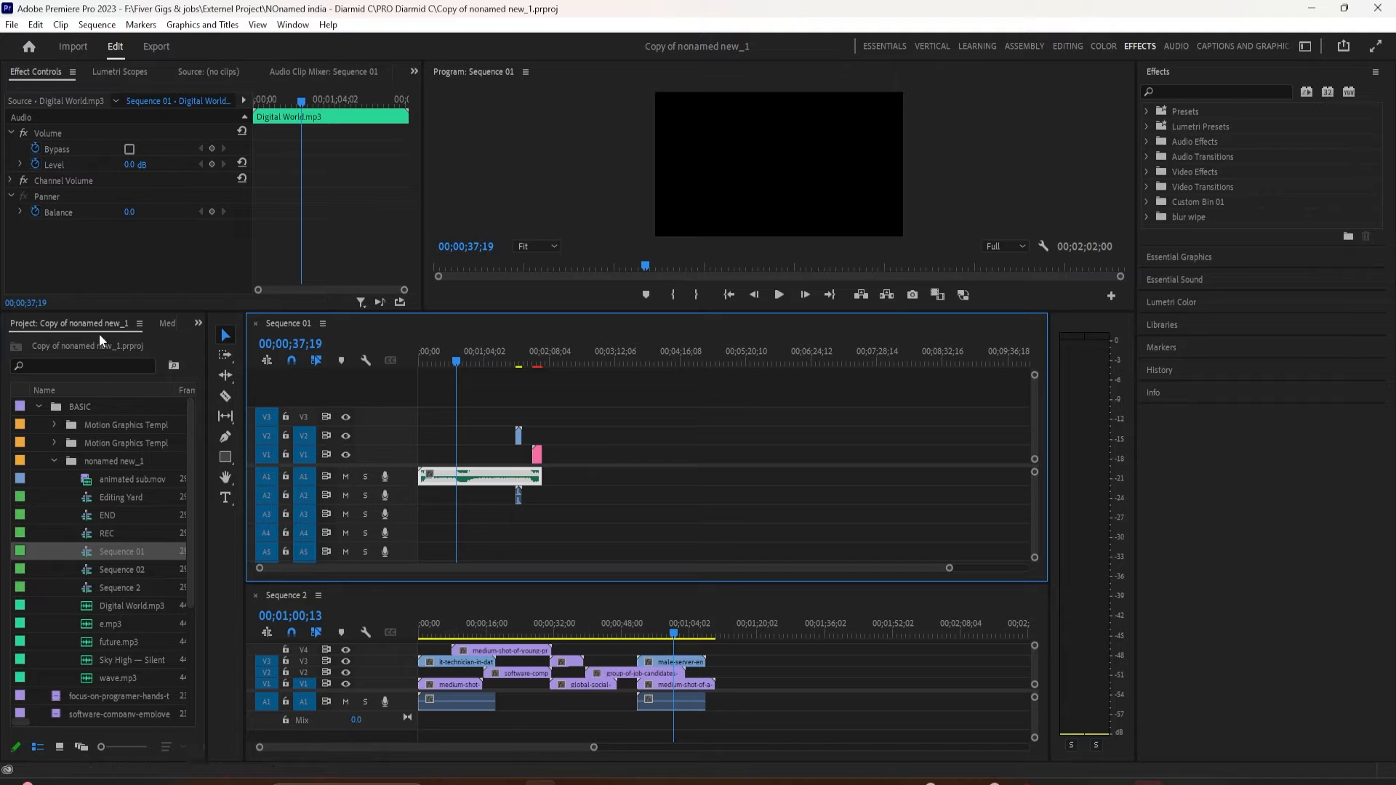
{"action": "left_click", "coordinate": [122, 569]}
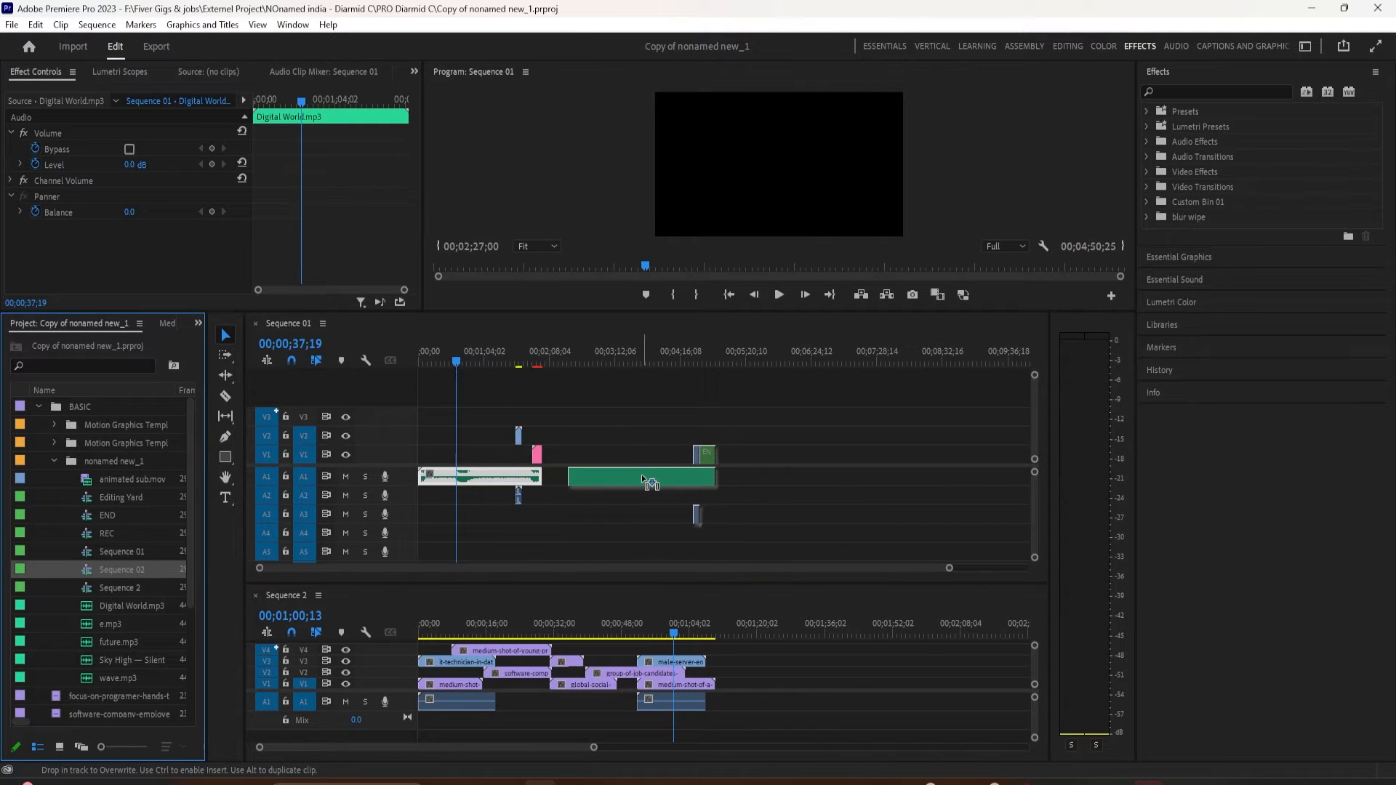
{"action": "left_click", "coordinate": [641, 477]}
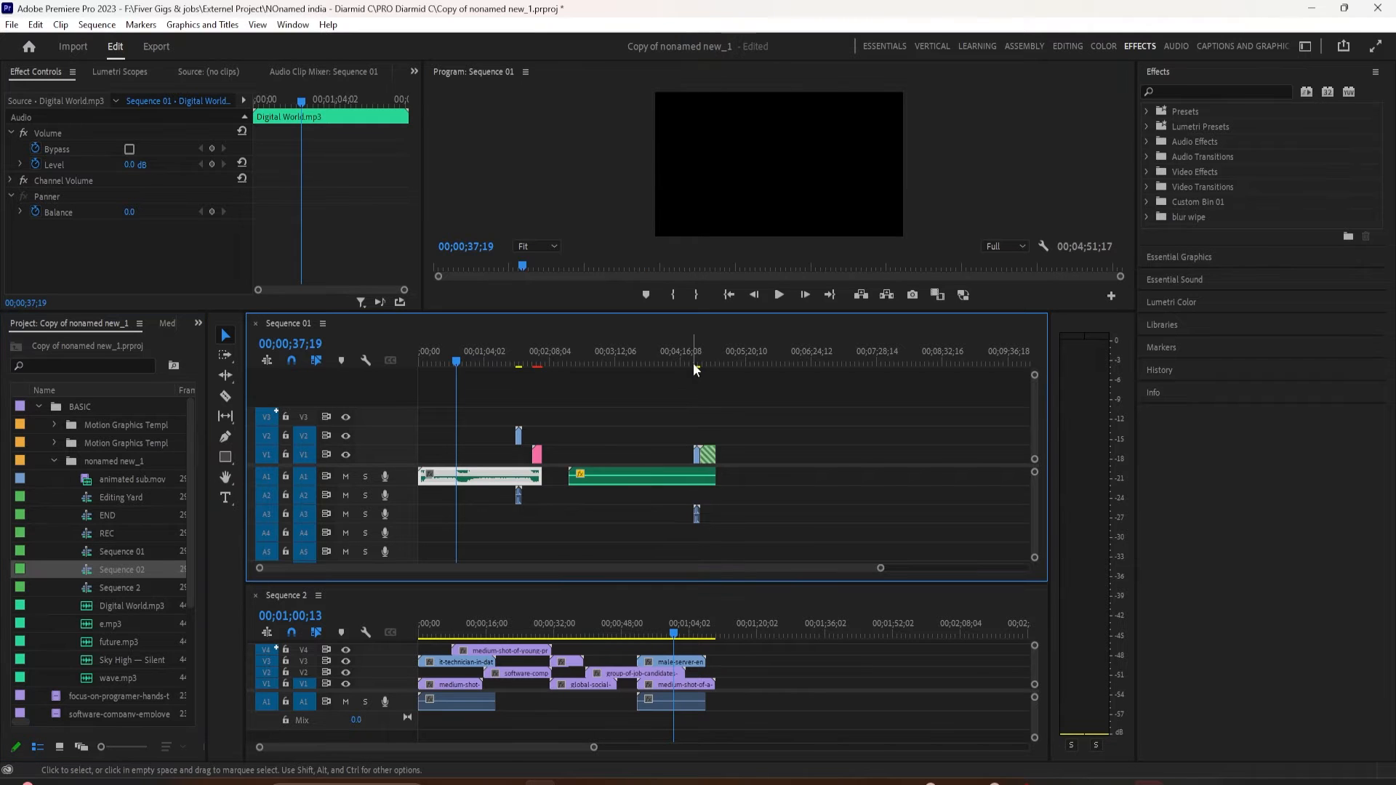
{"action": "mouse_move", "coordinate": [674, 380]}
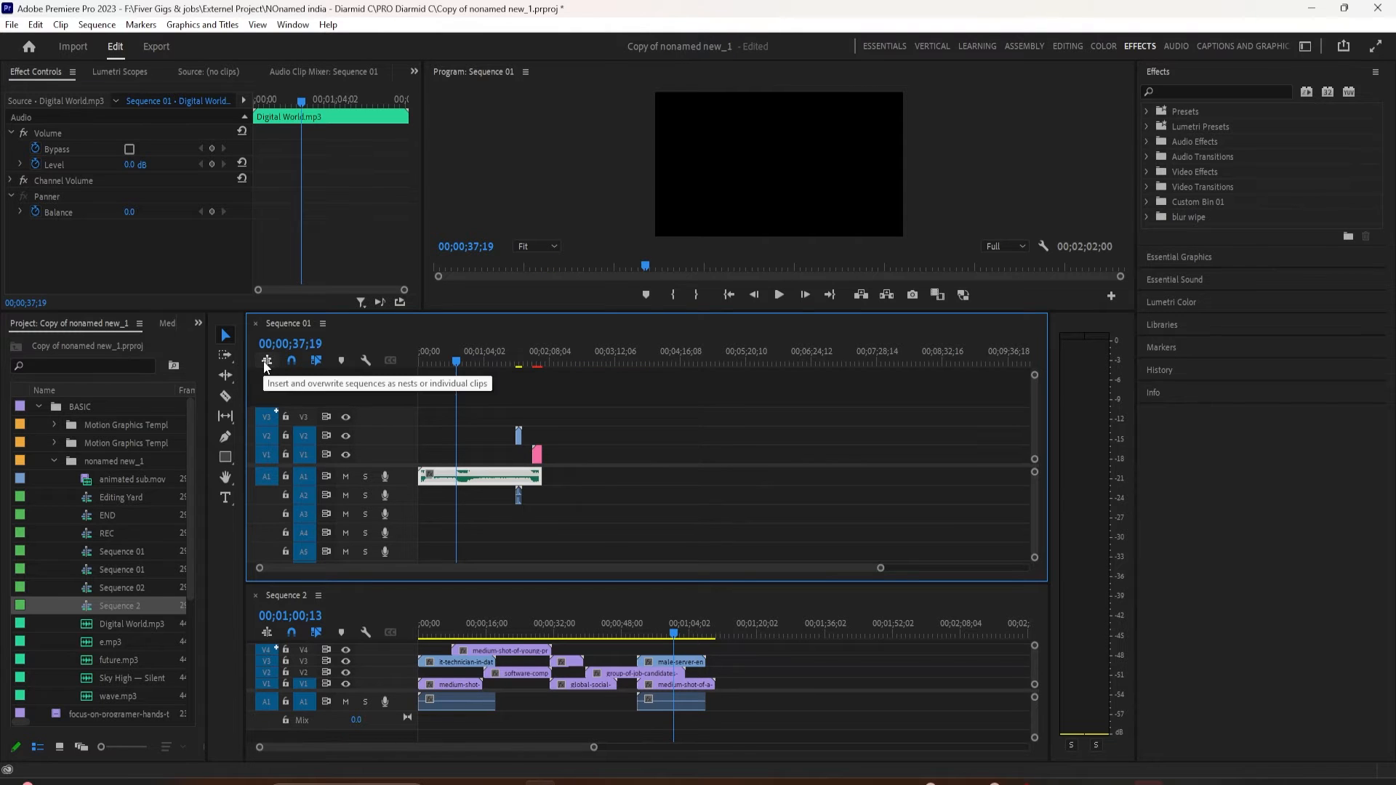
Switch insertion to nests and place Sequence 2 as one green nested clip after the Digital World audio
{"action": "left_click", "coordinate": [122, 606]}
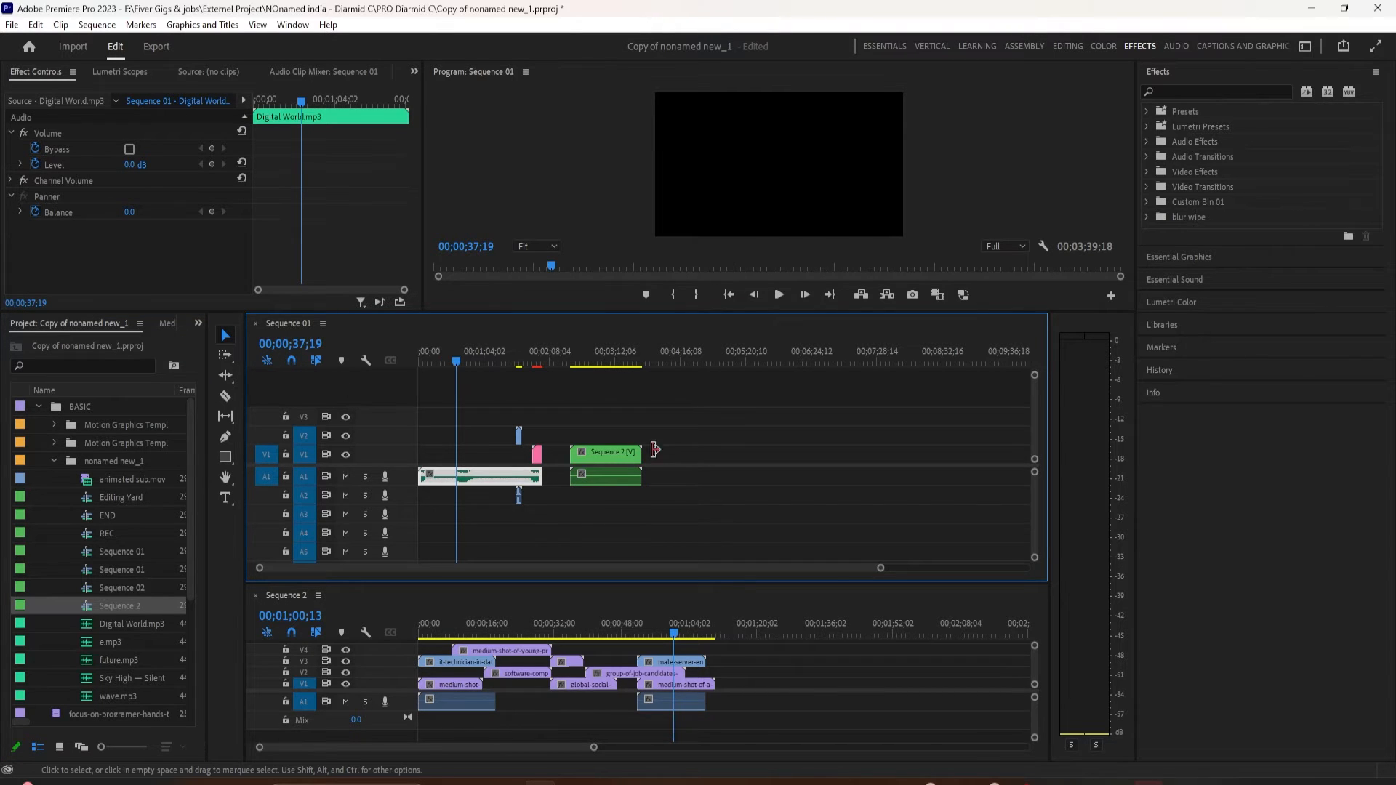
{"action": "mouse_move", "coordinate": [487, 502]}
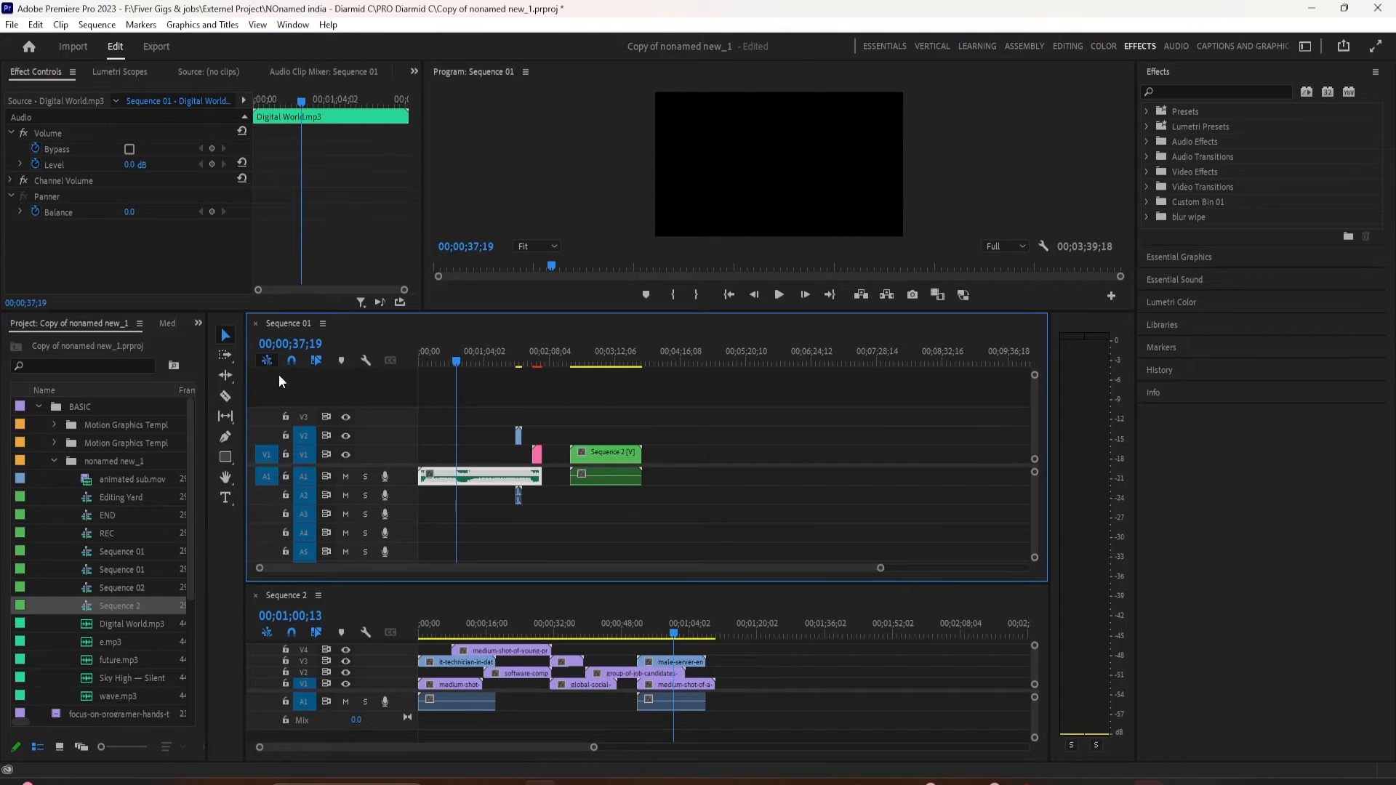
{"action": "left_click", "coordinate": [587, 350]}
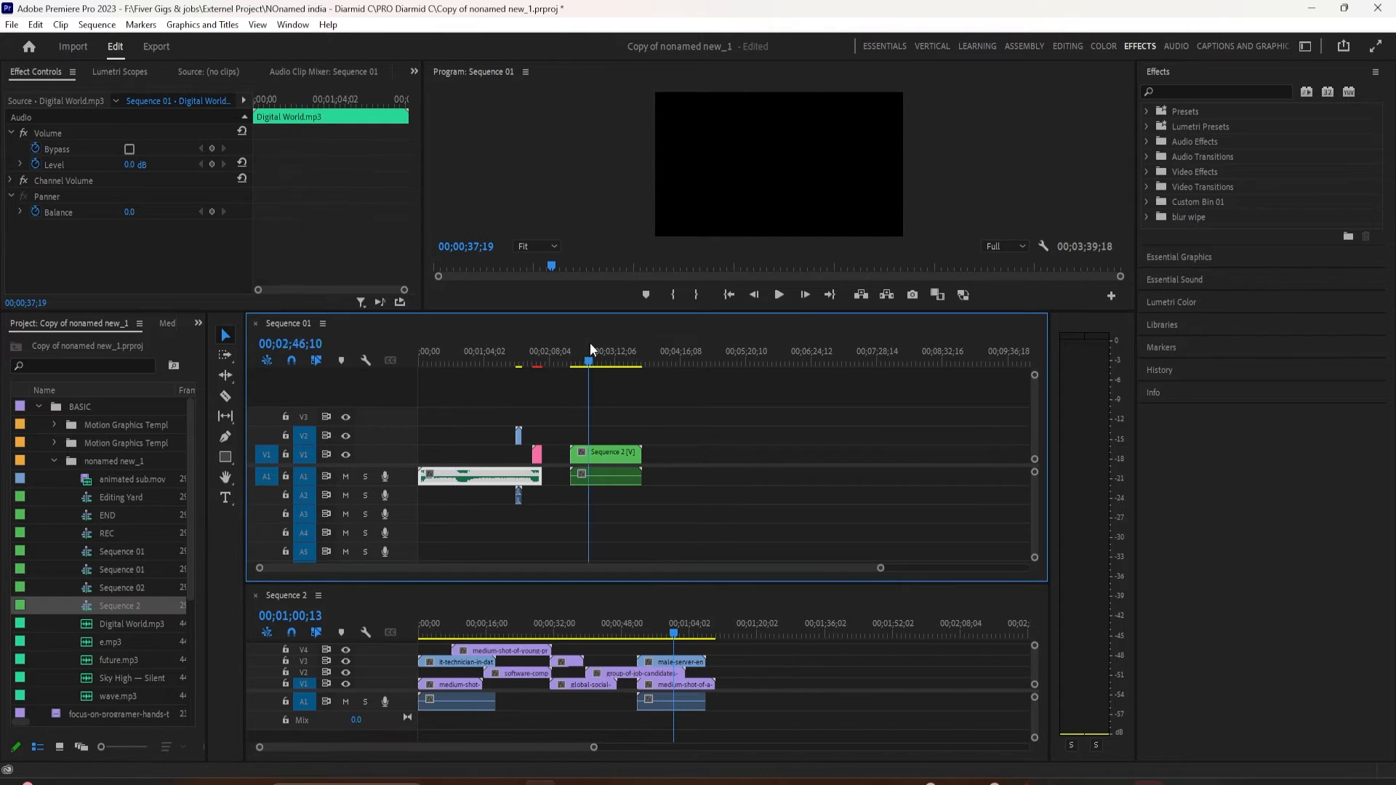
{"action": "left_click", "coordinate": [605, 453]}
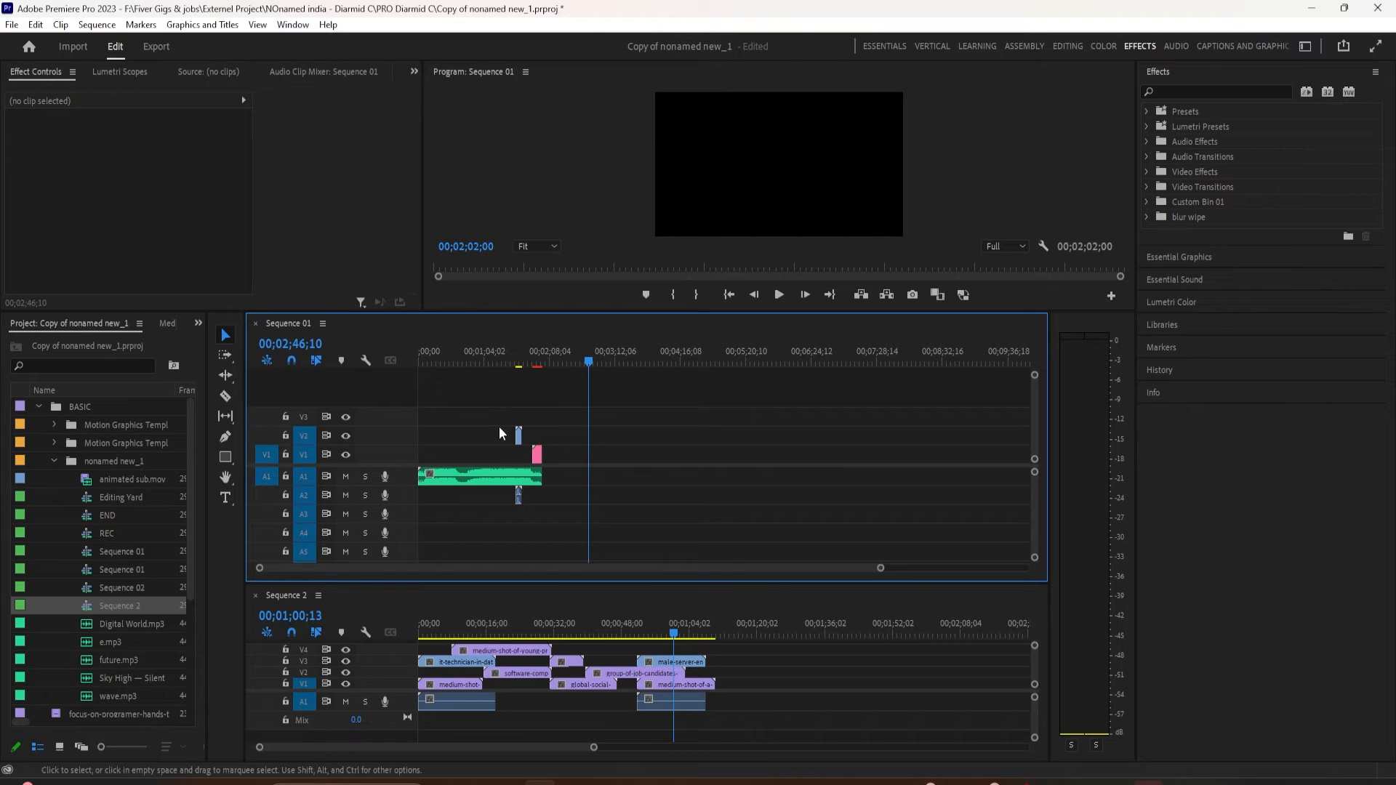
{"action": "mouse_move", "coordinate": [268, 360]}
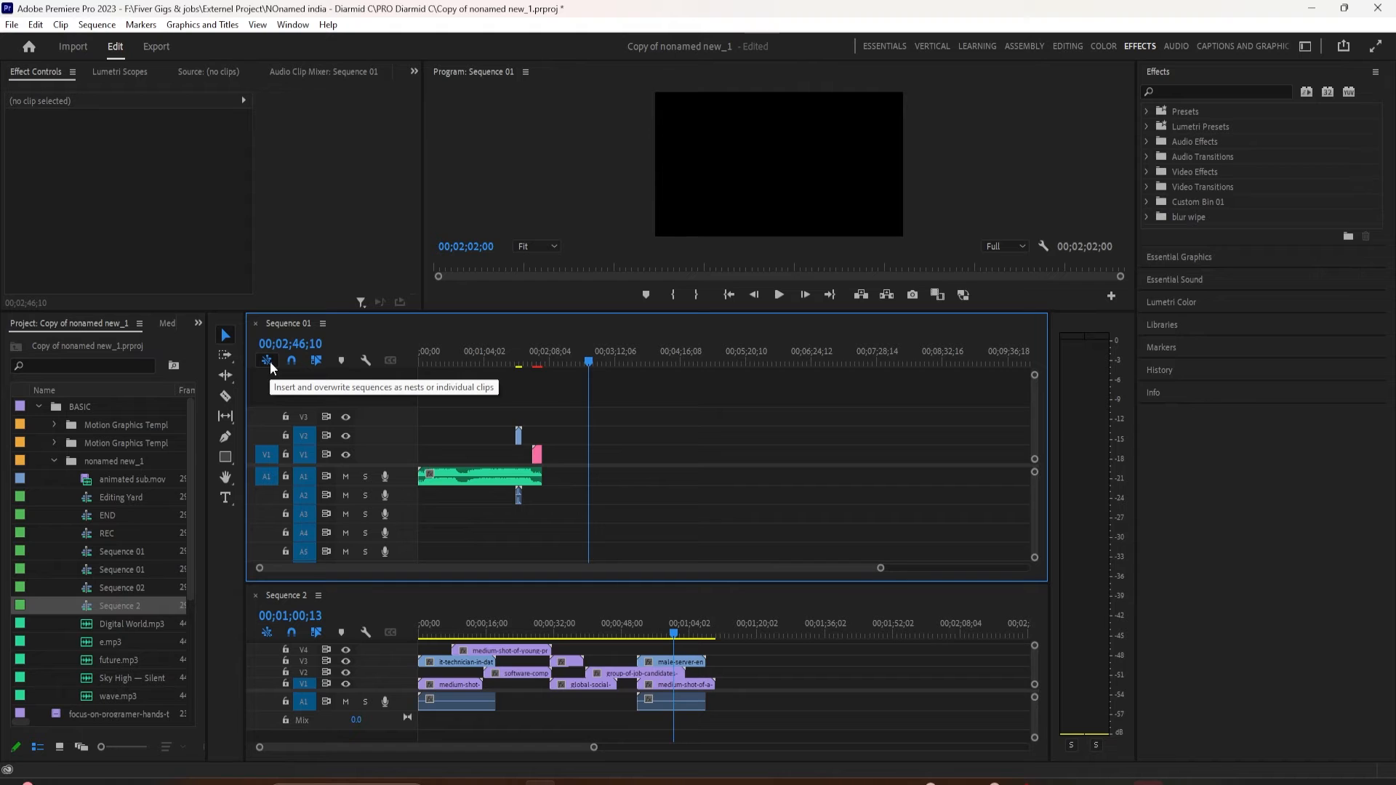
{"action": "mouse_move", "coordinate": [254, 397]}
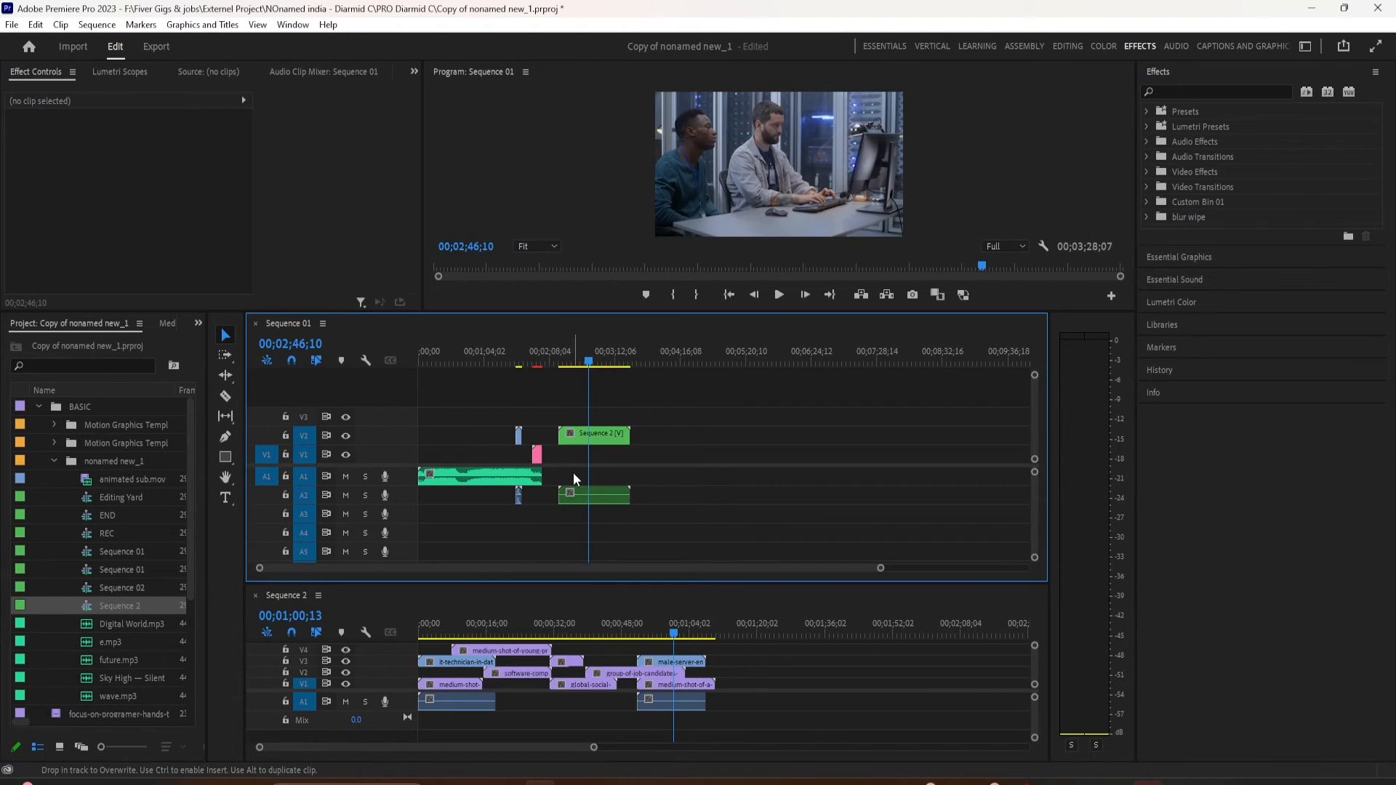
{"action": "left_click", "coordinate": [593, 434]}
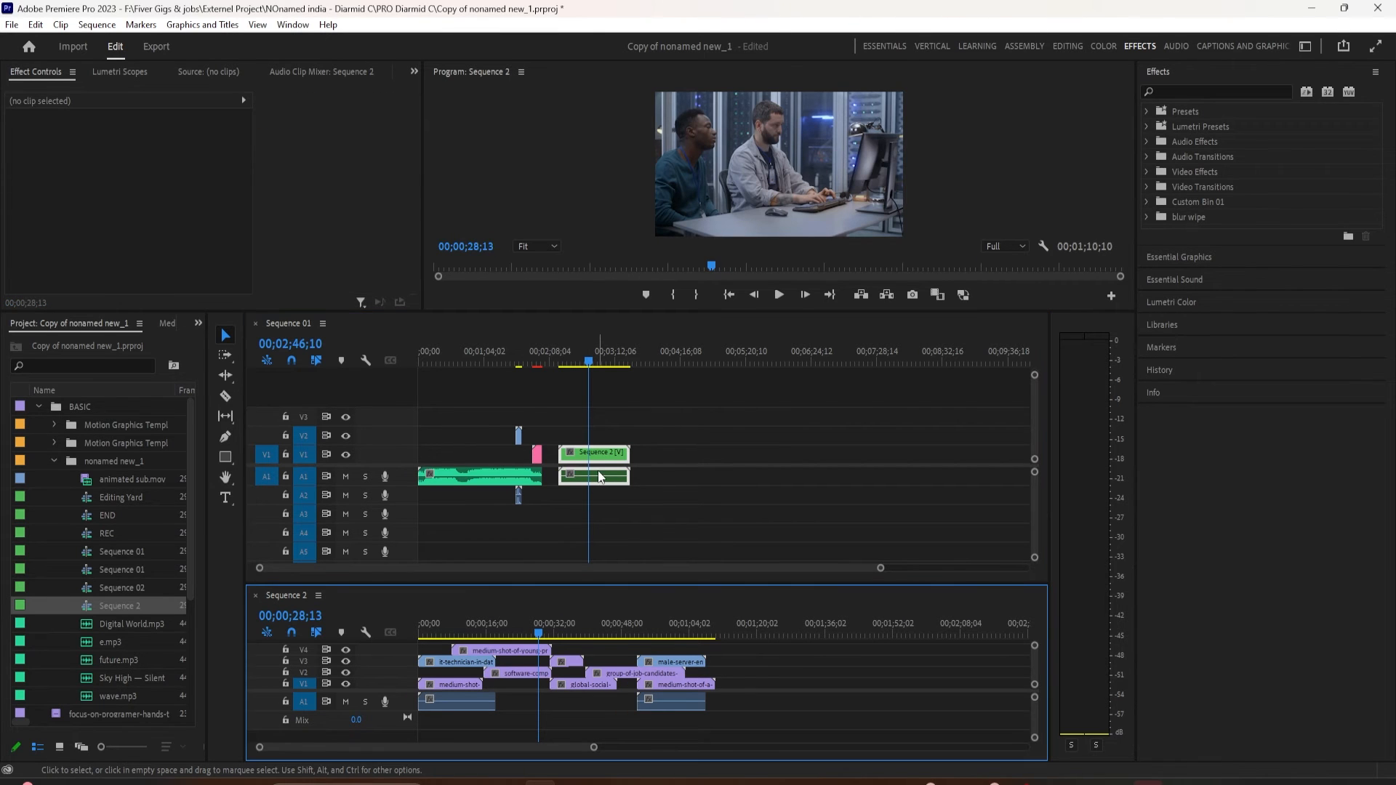
Select the nested Sequence 2 clip, toggle nesting off and add Sequence 2 again as individual clips plus another nest
{"action": "left_click", "coordinate": [594, 453]}
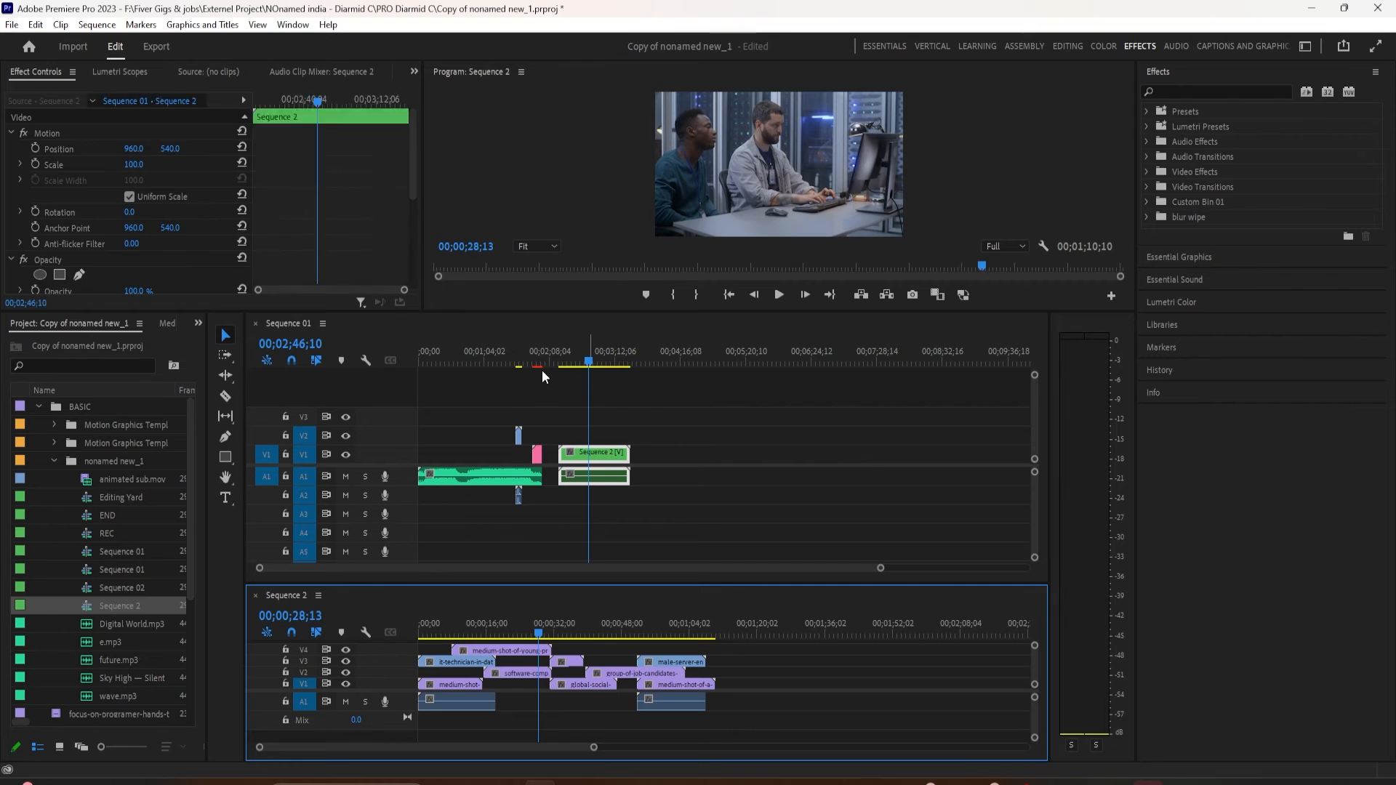
{"action": "left_click", "coordinate": [575, 361]}
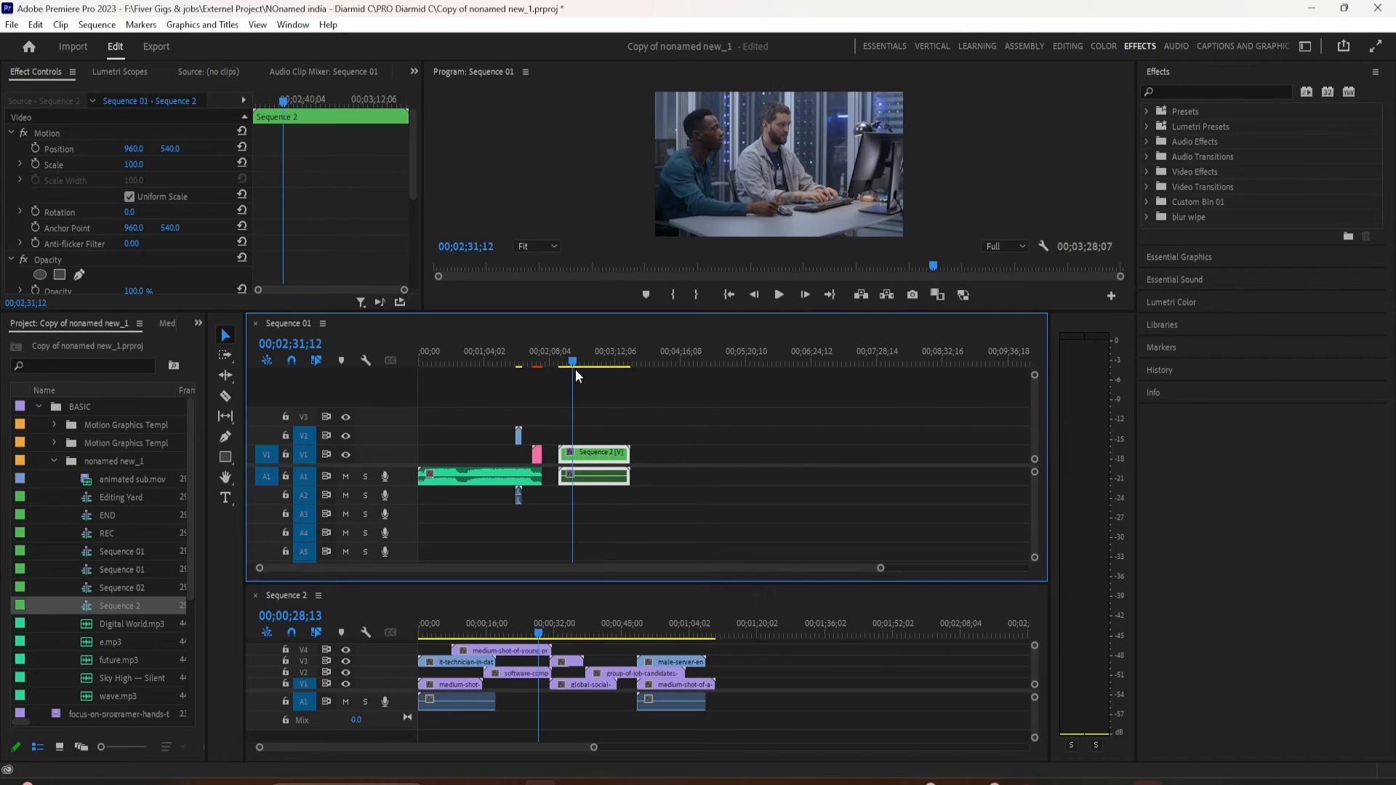
{"action": "left_click", "coordinate": [121, 606]}
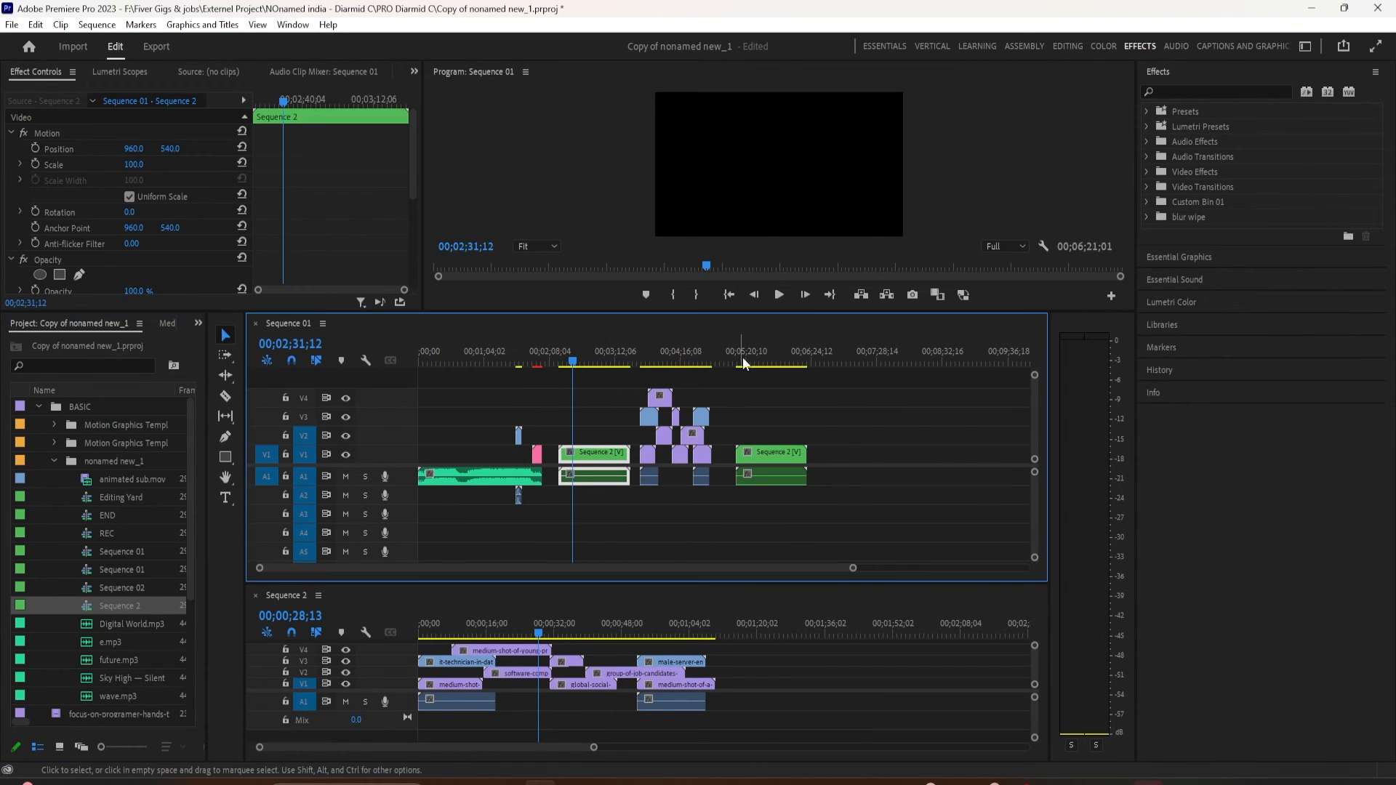
{"action": "left_click", "coordinate": [745, 351]}
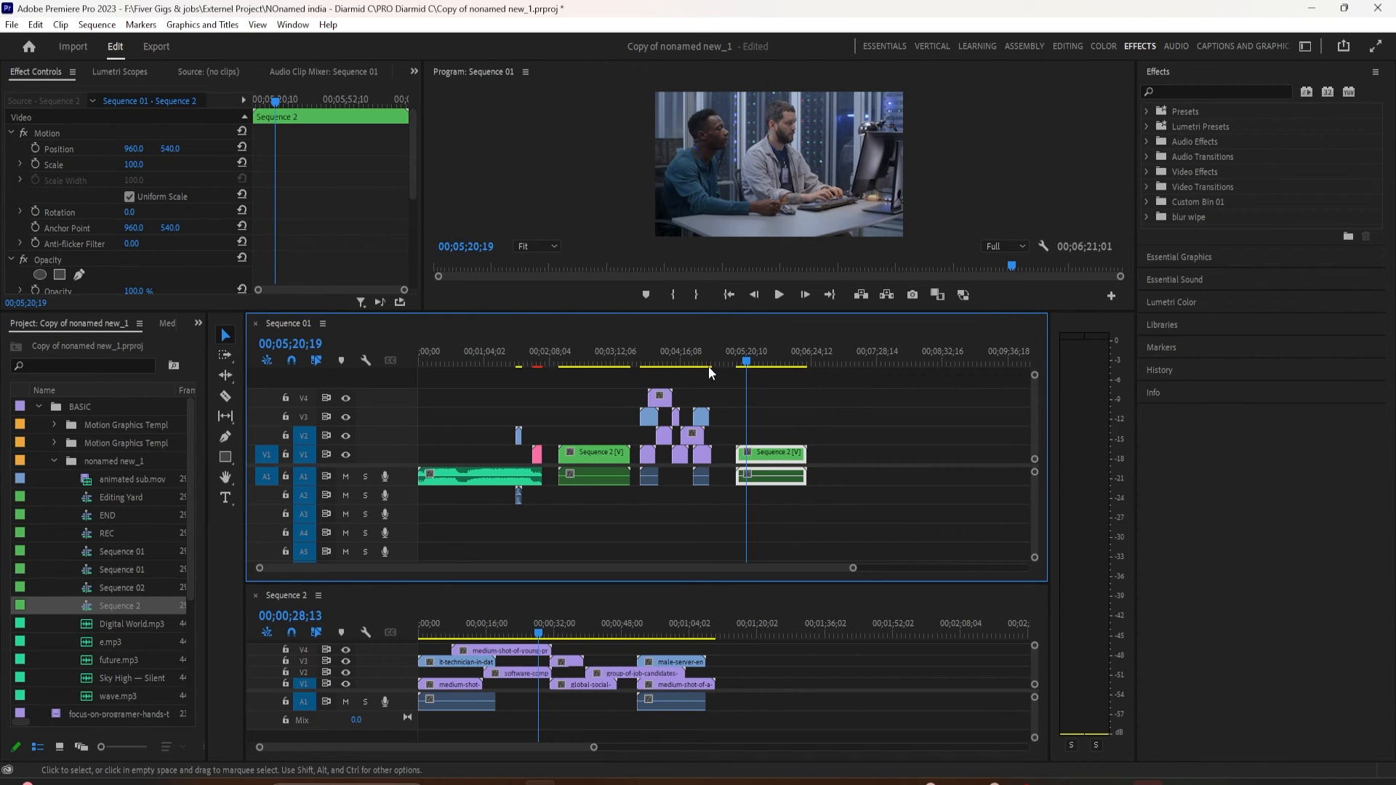